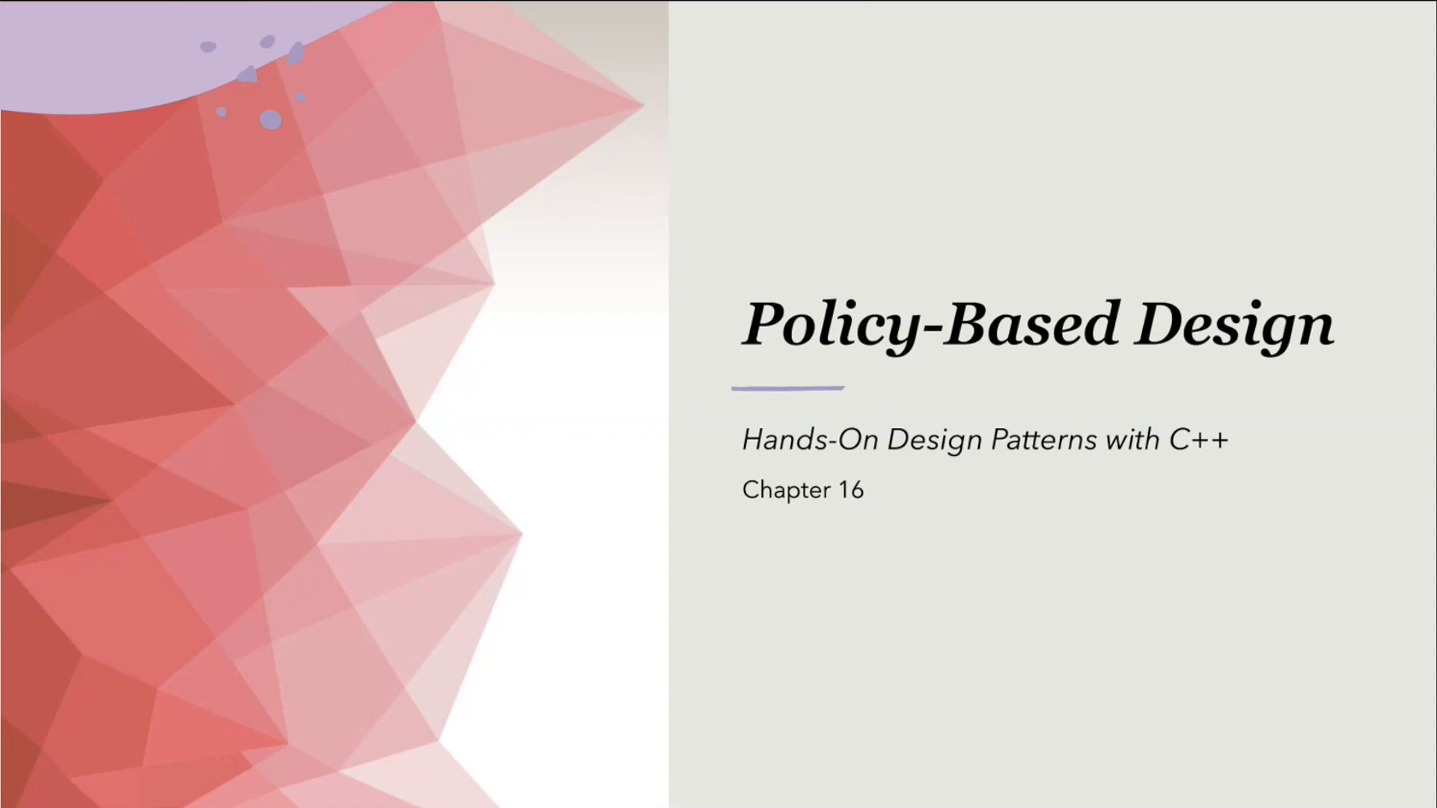
Advance to the Policy-Based Design vs Strategy Pattern comparison slide with on_exit examples
key("right")
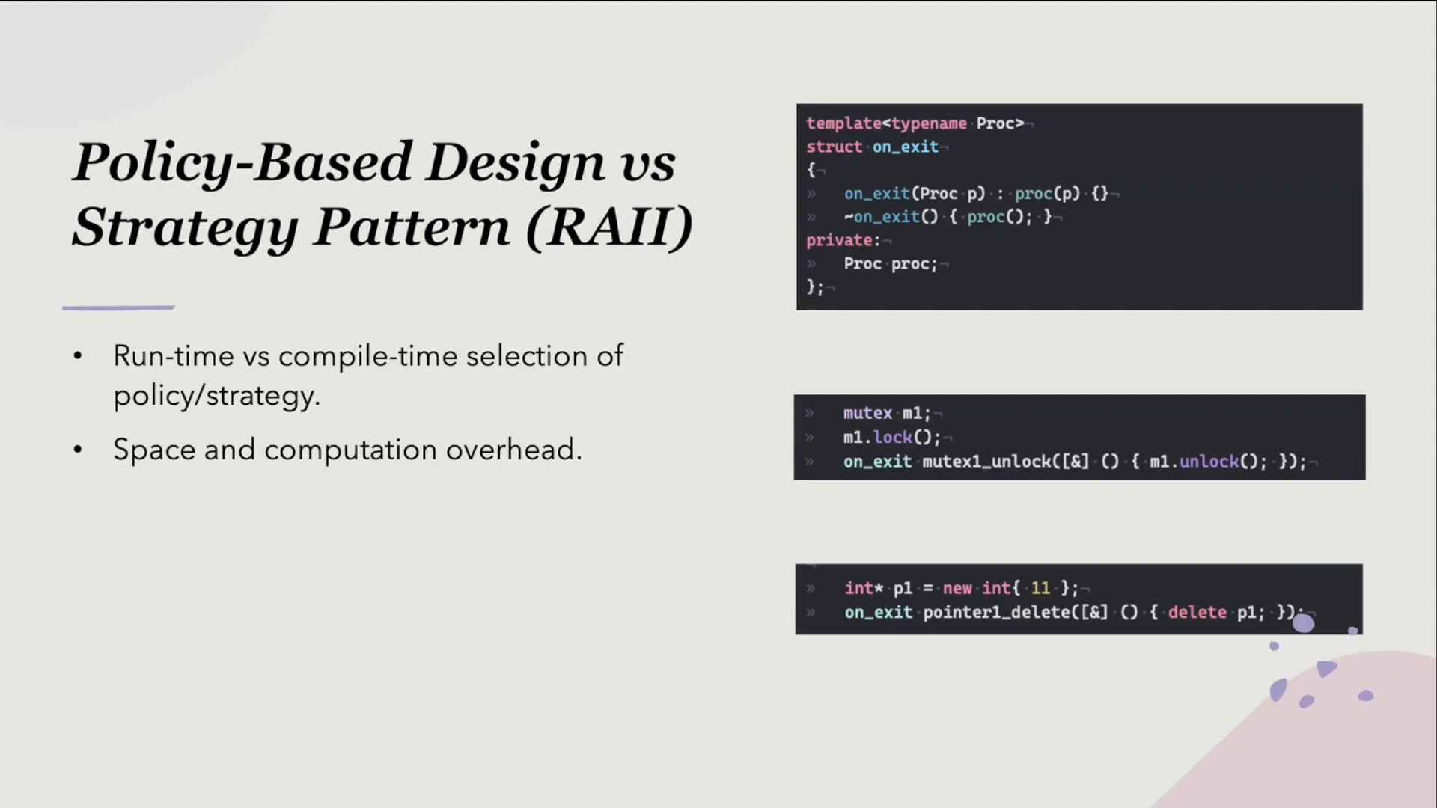
Advance to the Policy Class slide showing pointer_policy and mutex_policy code
key("right")
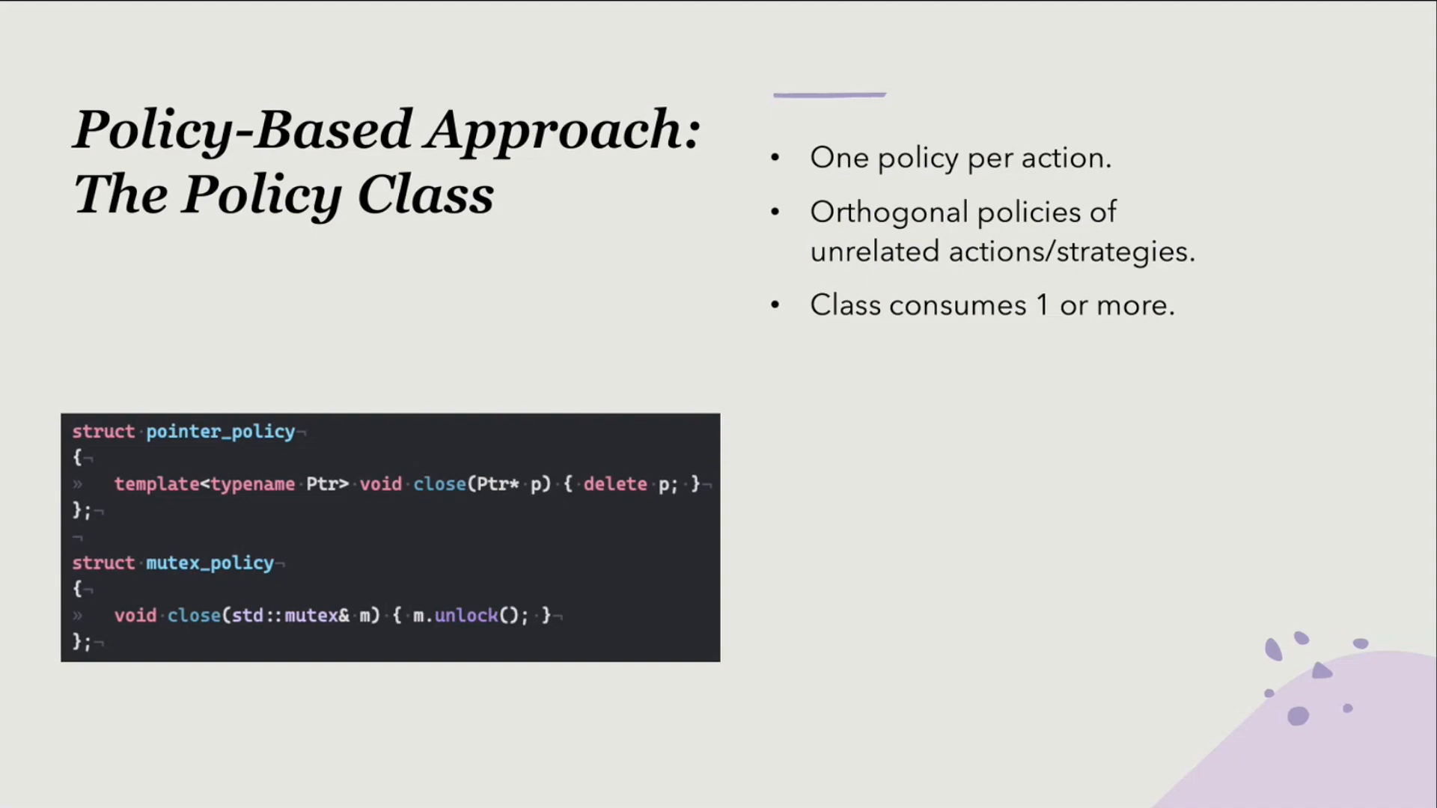
Advance to the Policy-Based RAII, Composition slide with the raii1 template code
key("Right")
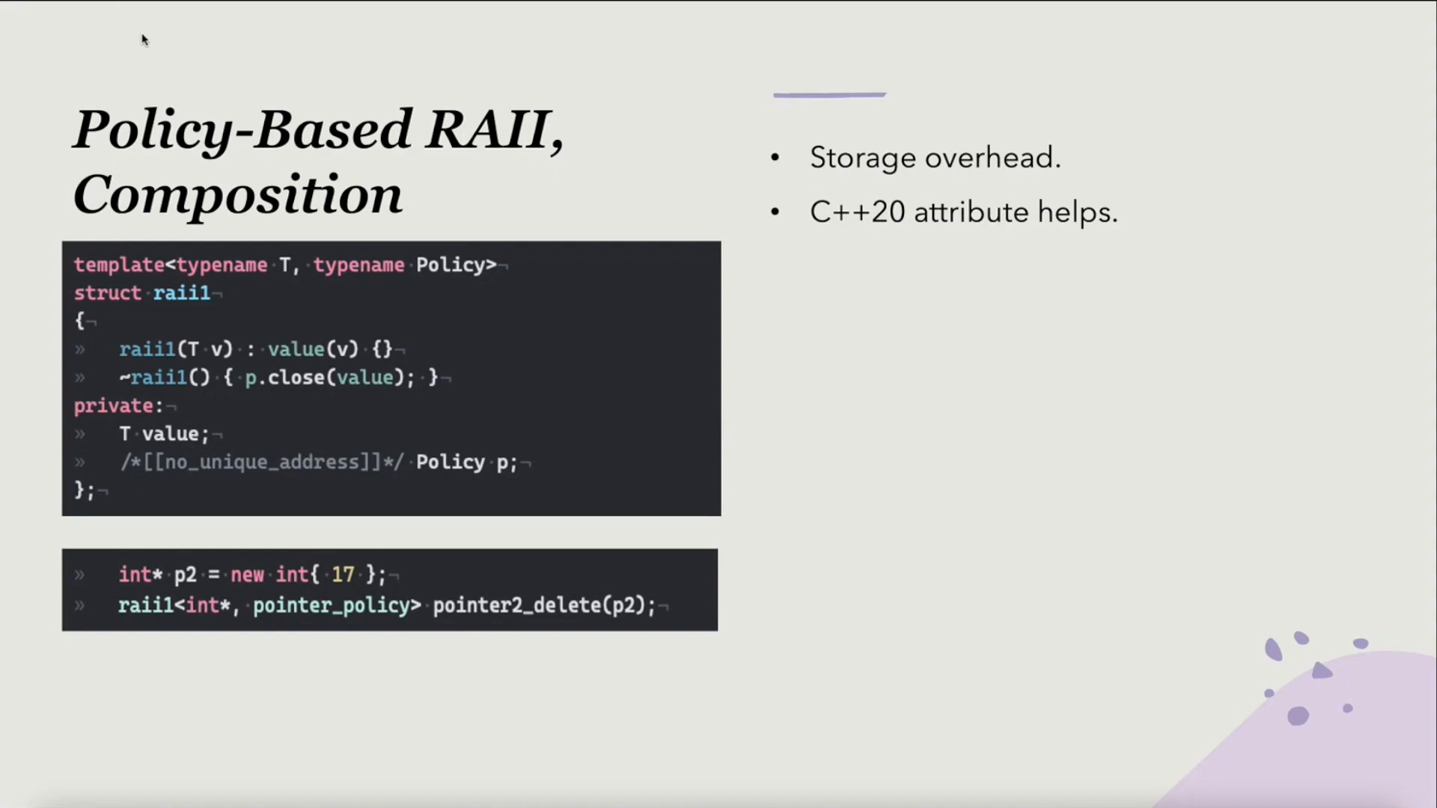
mouse_move(146, 35)
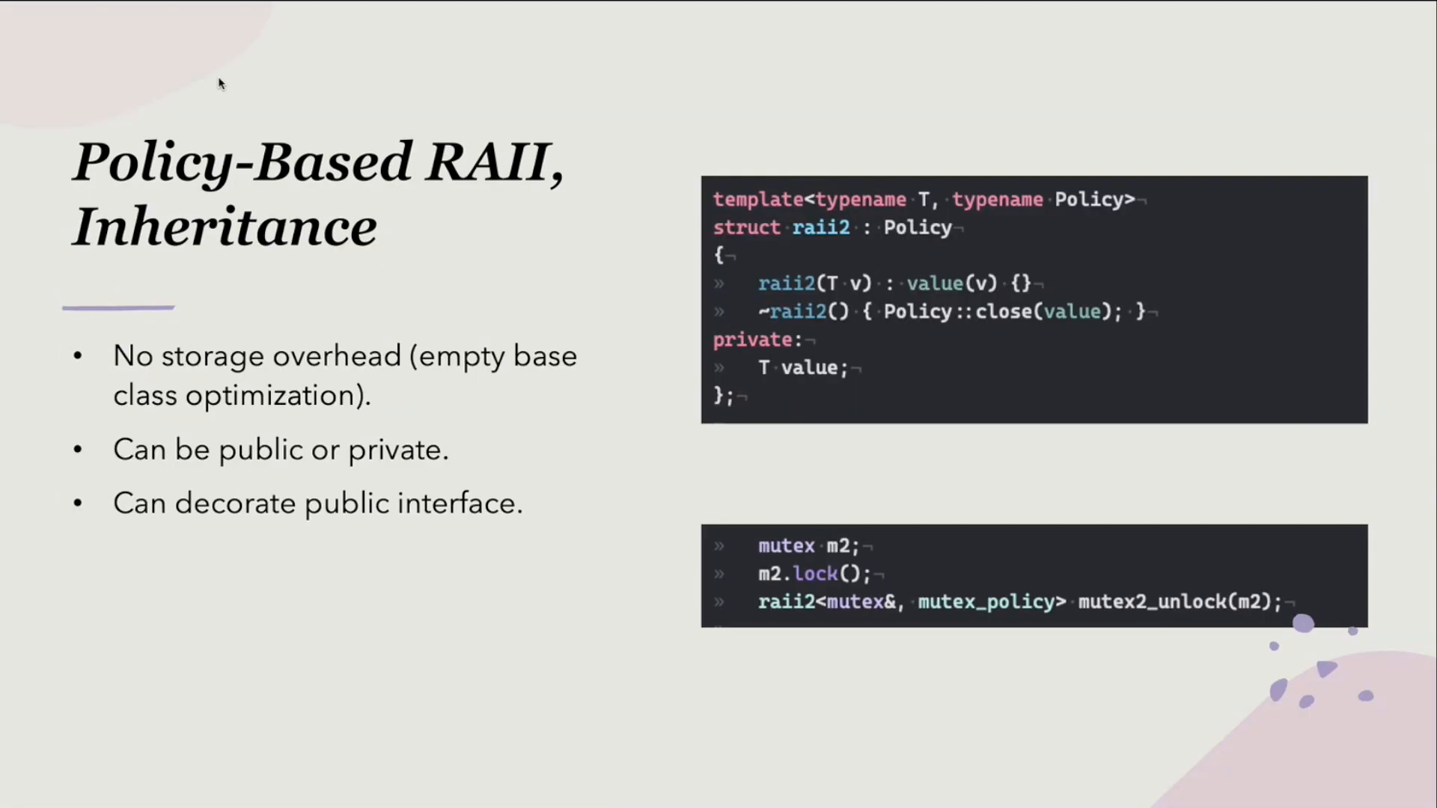
mouse_move(43, 52)
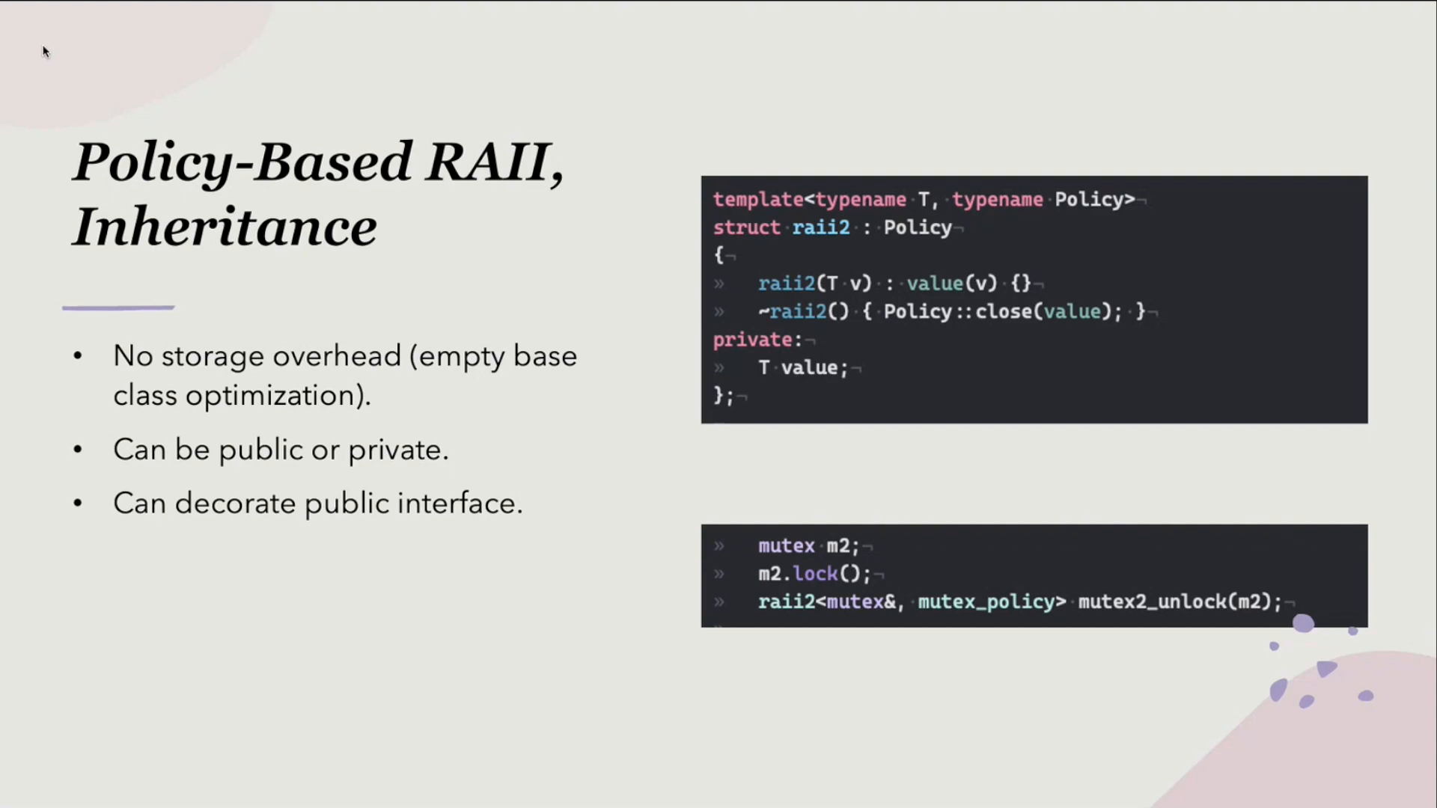
mouse_move(192, 160)
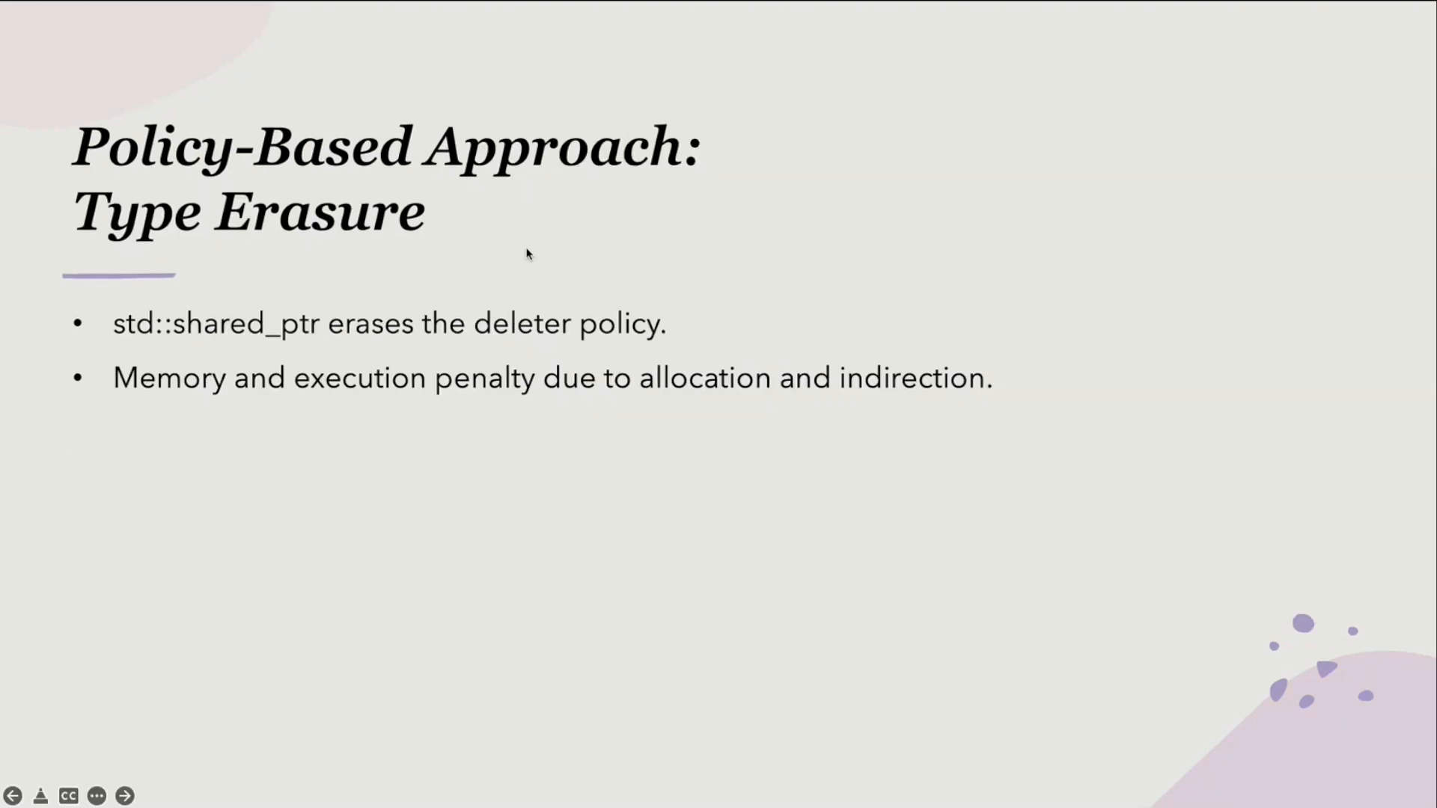
Step back to the Policy-Based RAII, Inheritance slide showing raii2 and empty-base optimization
left_click(126, 795)
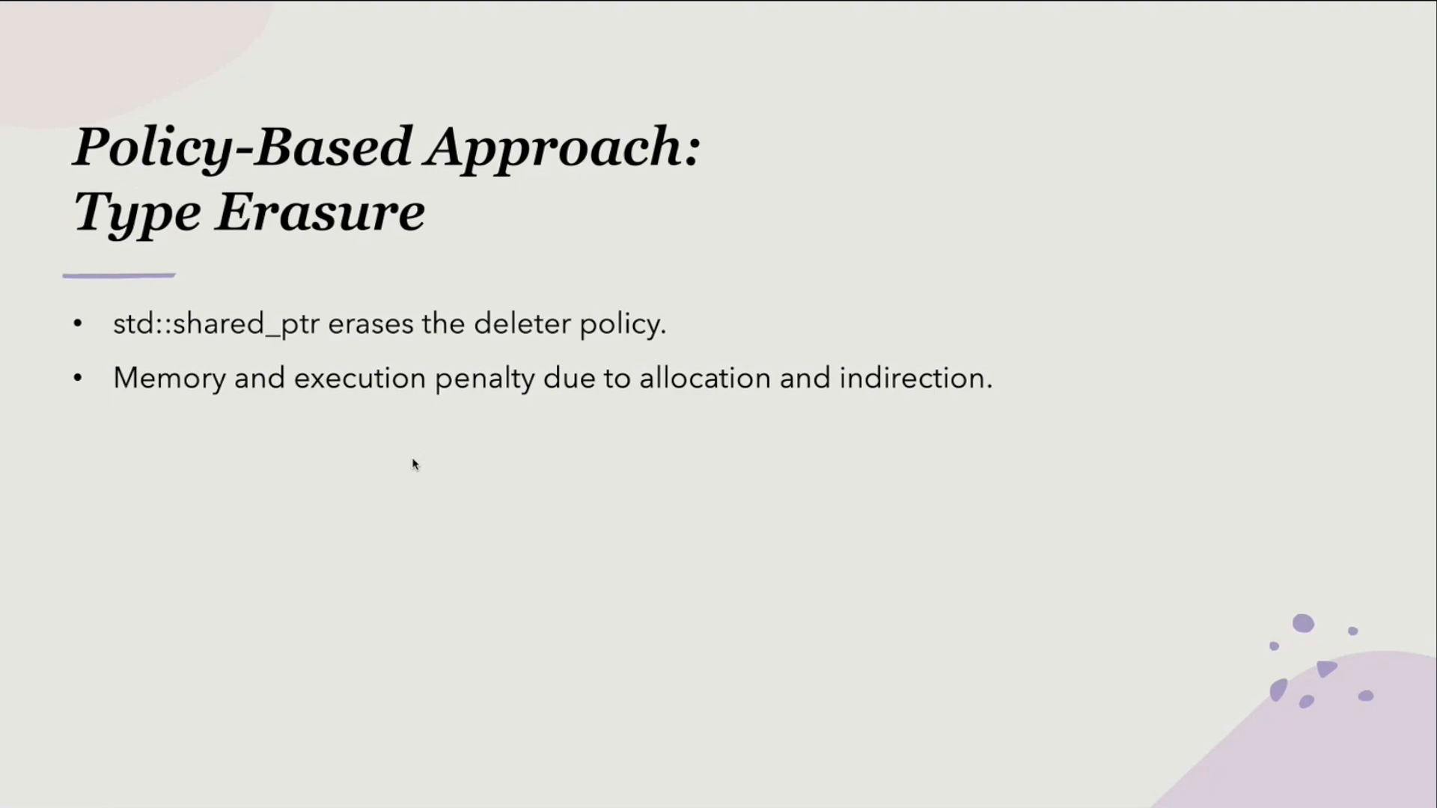
key("Right")
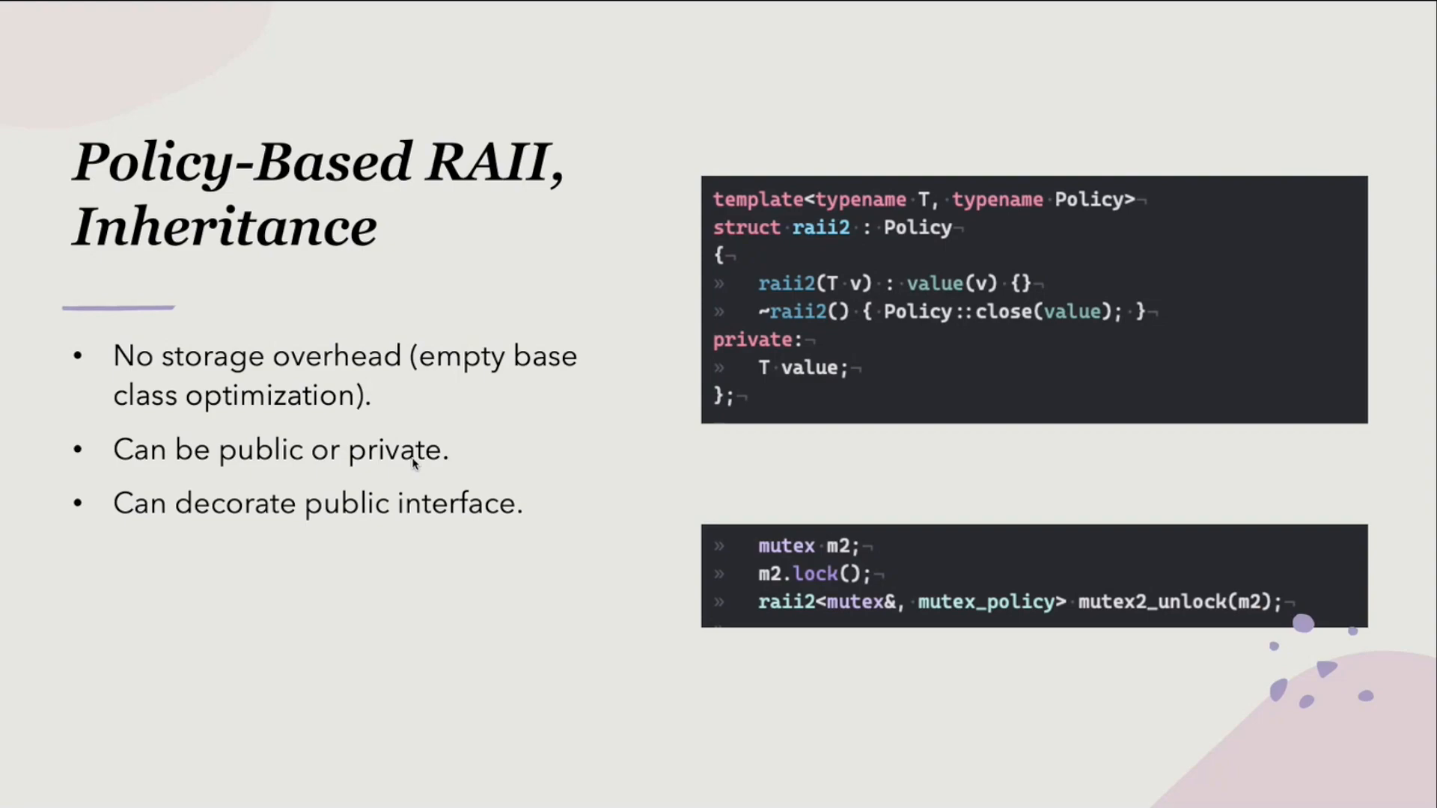
Step back one more slide to Policy-Based RAII, Composition with the raii1 code
key("Right")
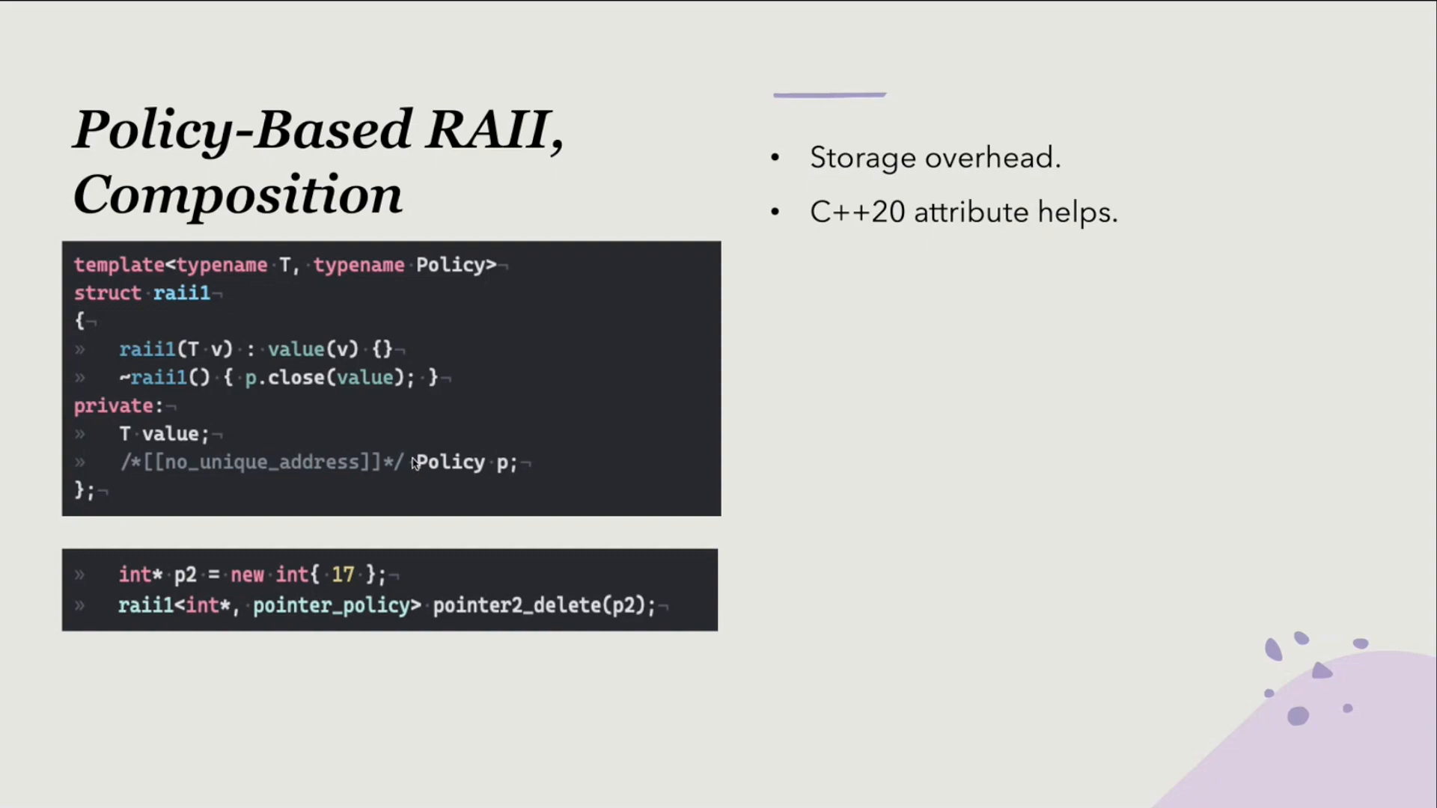
Present the Type Erasure slide, then move on to STL Examples
key("right")
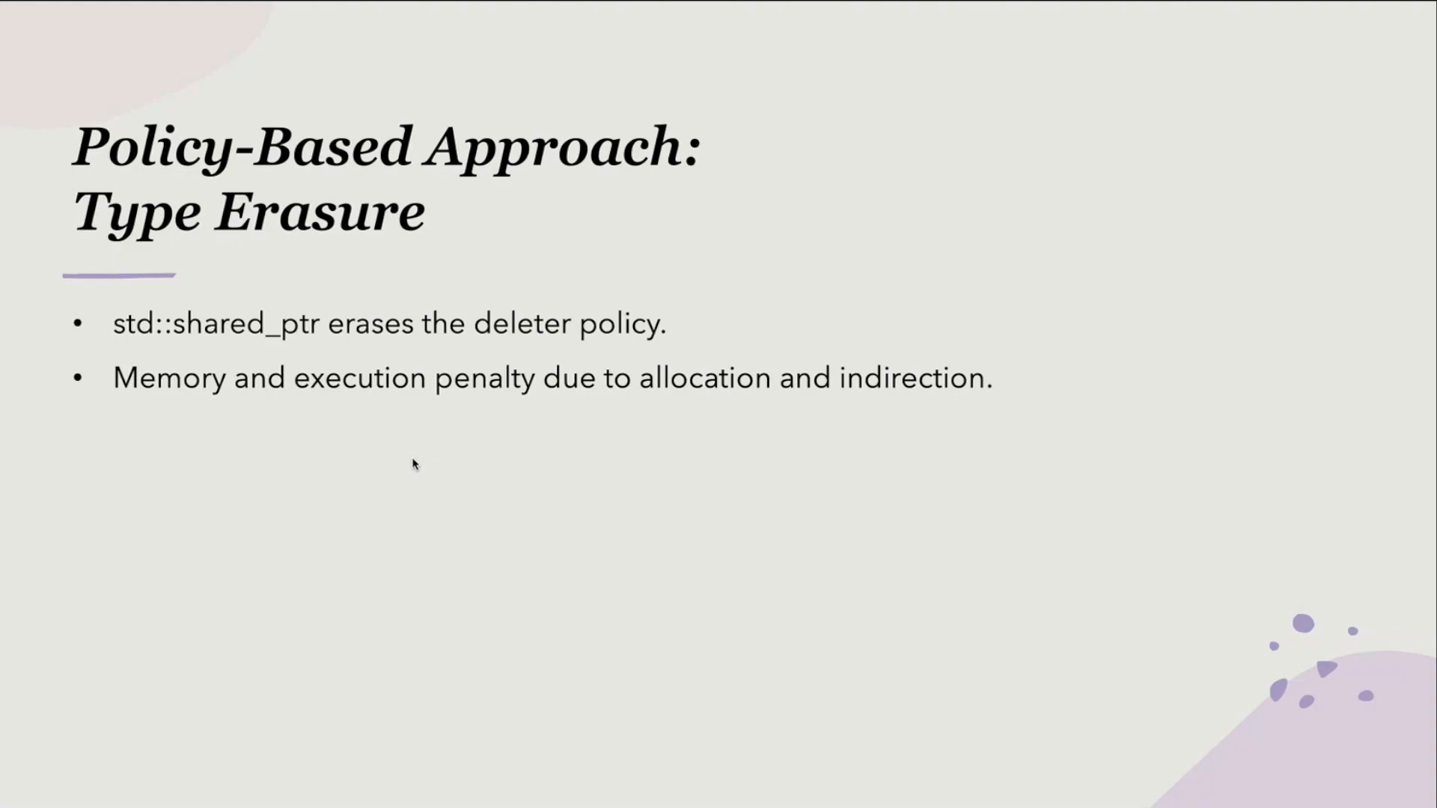
key("Right")
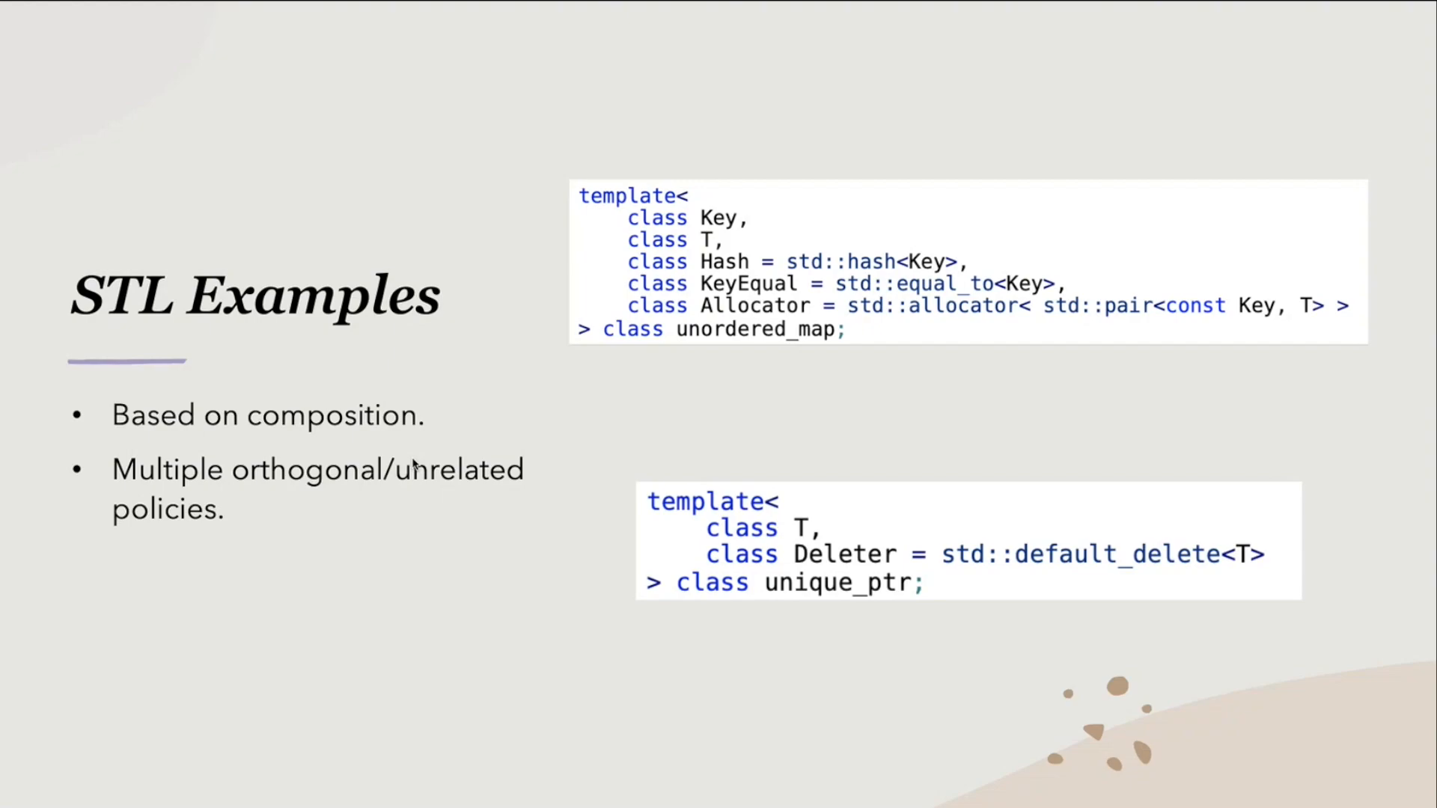
Present the STL Examples slide, then advance to Questions and Thoughts
key("Right")
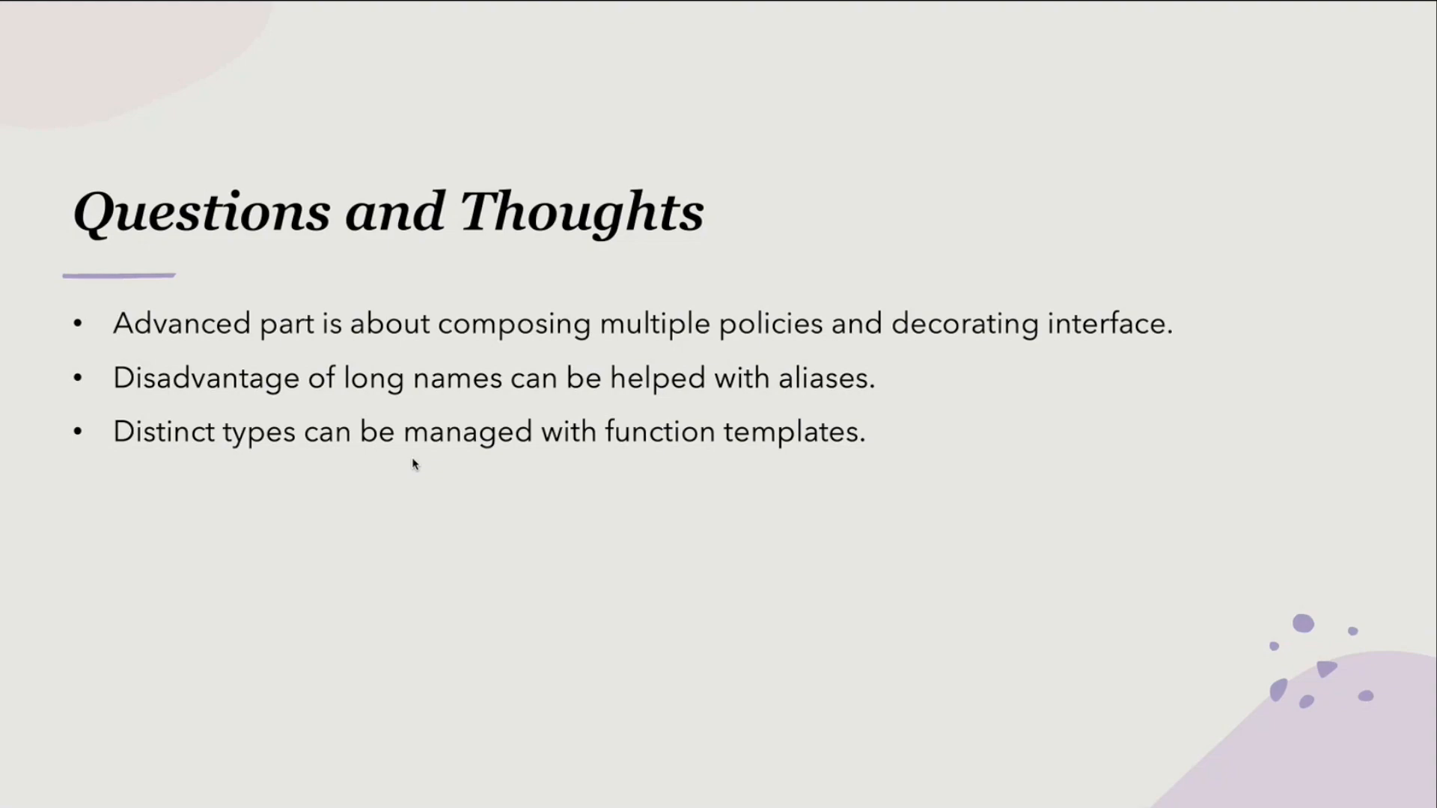
Step back from Questions and Thoughts to the STL Examples slide
key("Right")
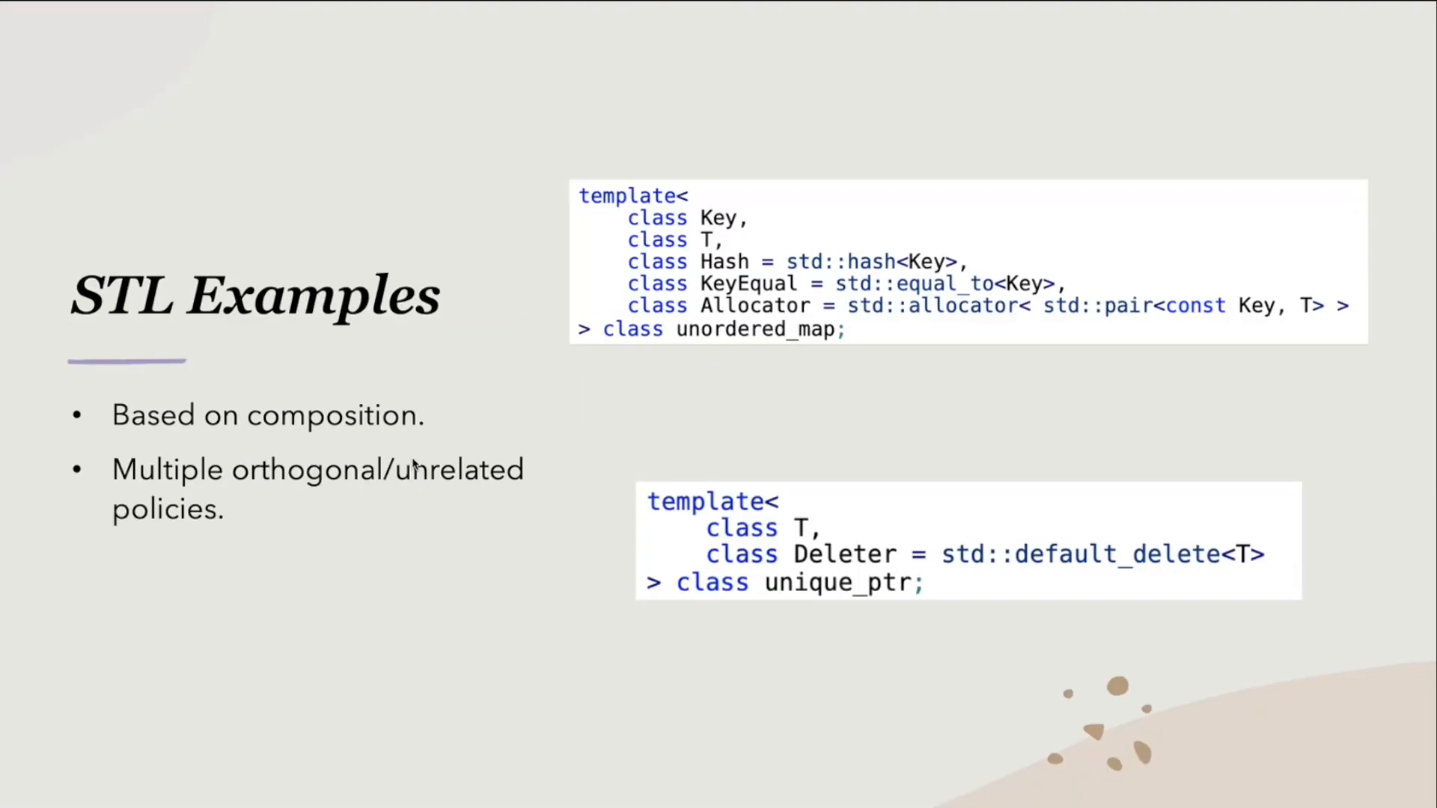